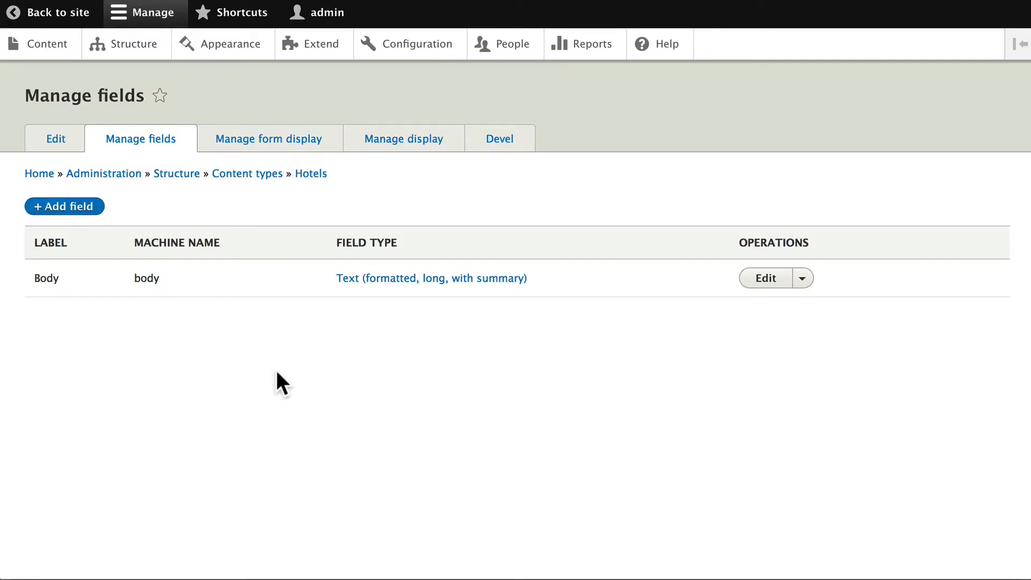
pyautogui.moveTo(281, 383)
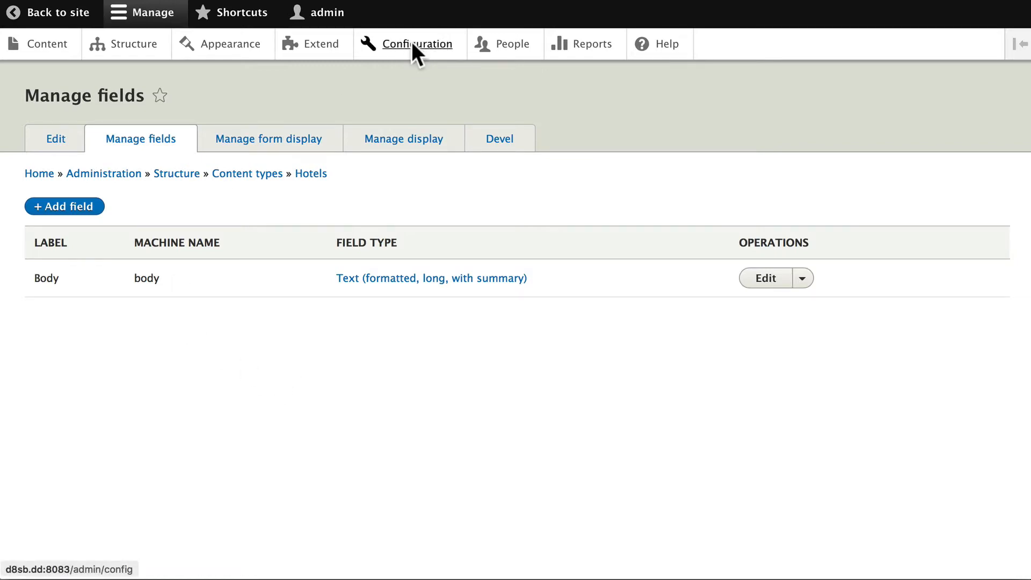
# Step: Navigate from Configuration to the URL aliases Patterns page, which lists no Pathauto patterns yet
pyautogui.click(420, 43)
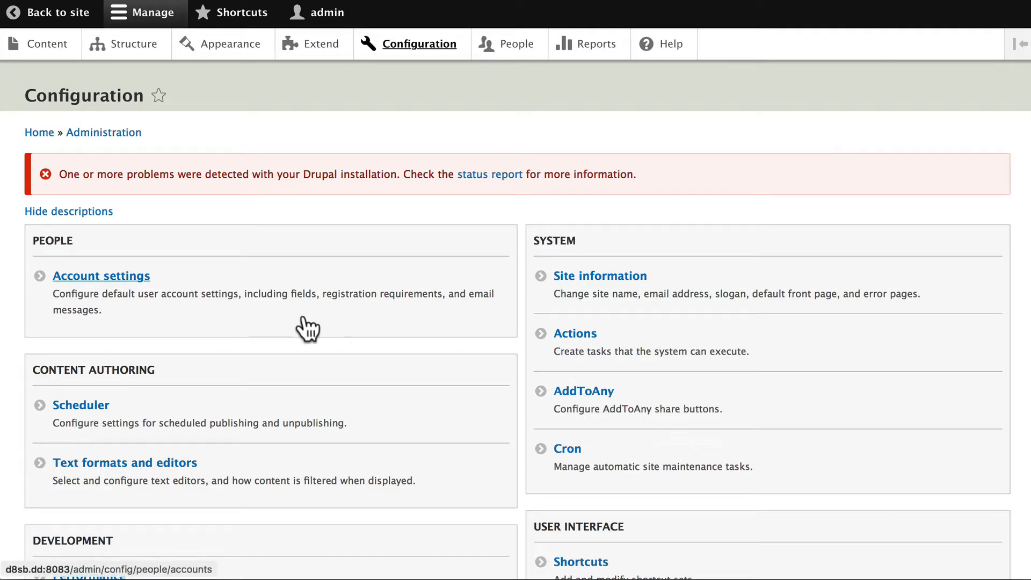
pyautogui.scroll(-3)
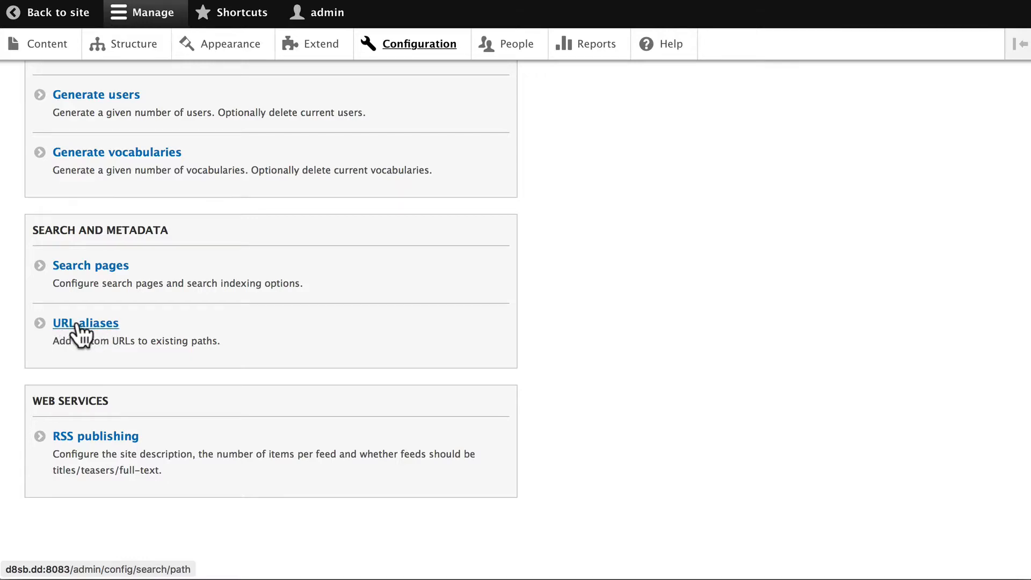
pyautogui.click(84, 322)
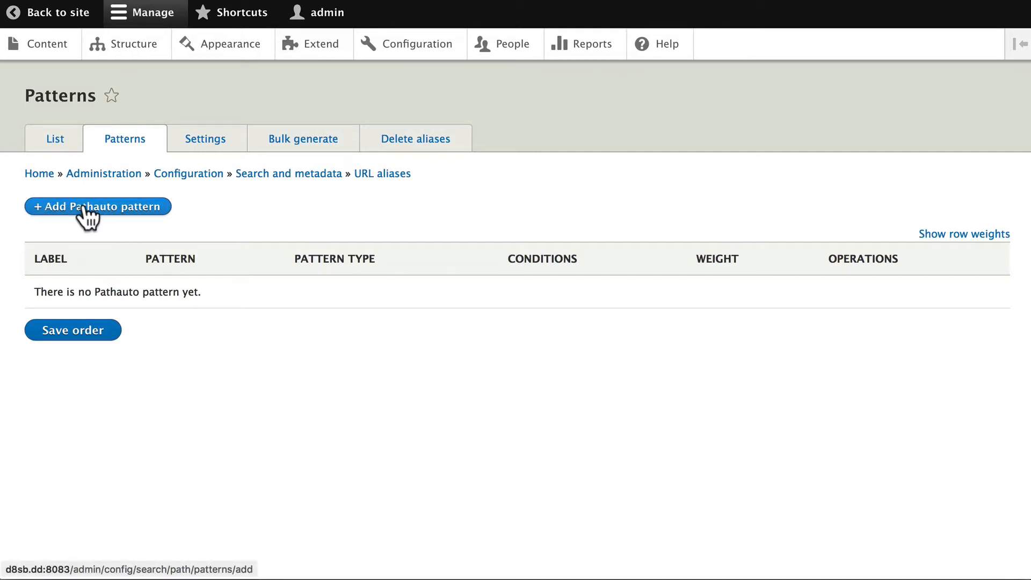
# Step: Start a new Pathauto pattern of type Content with the path pattern beginning 'hotel/'
pyautogui.click(98, 206)
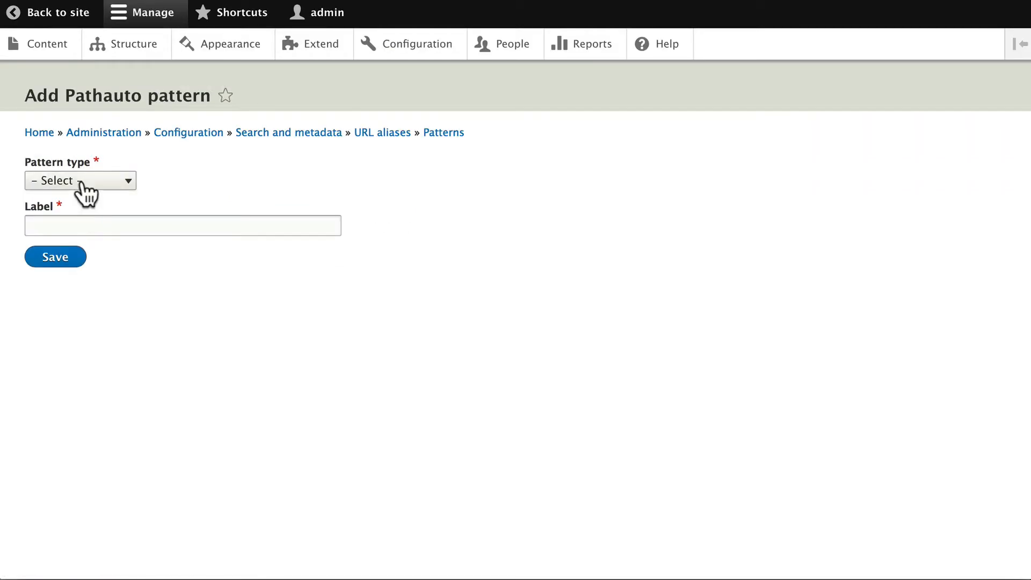
pyautogui.click(79, 181)
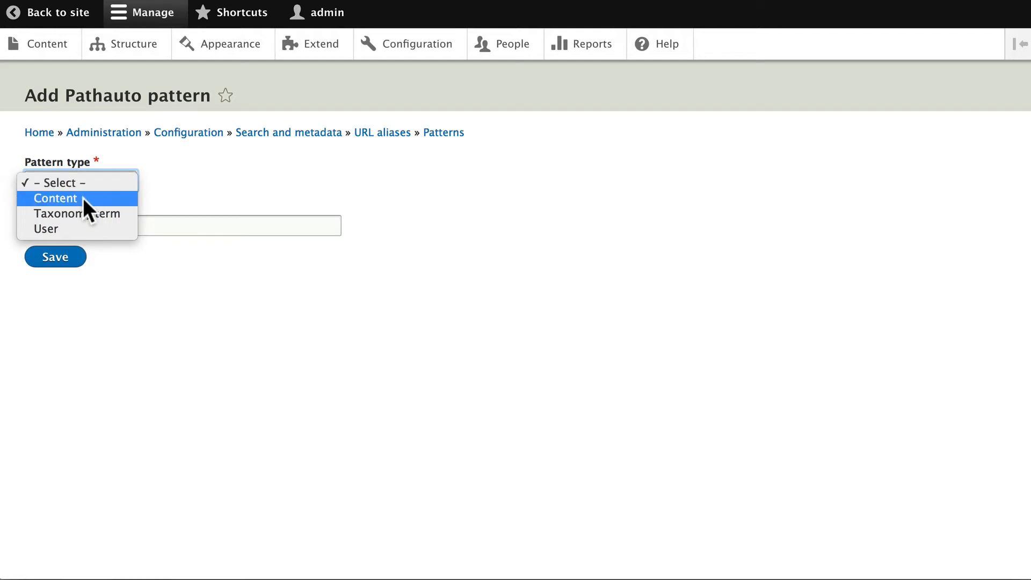
pyautogui.click(56, 198)
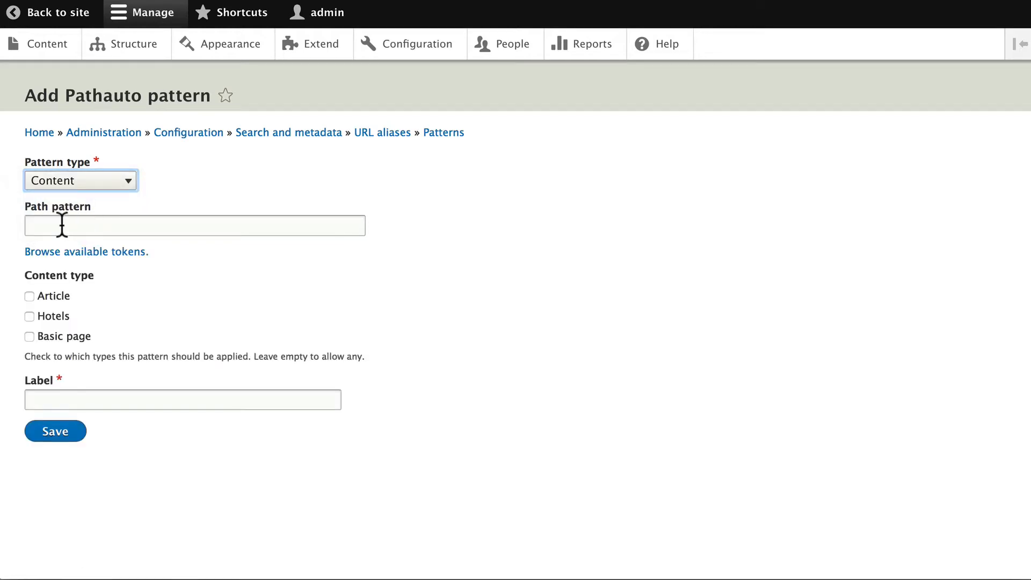
pyautogui.click(194, 225)
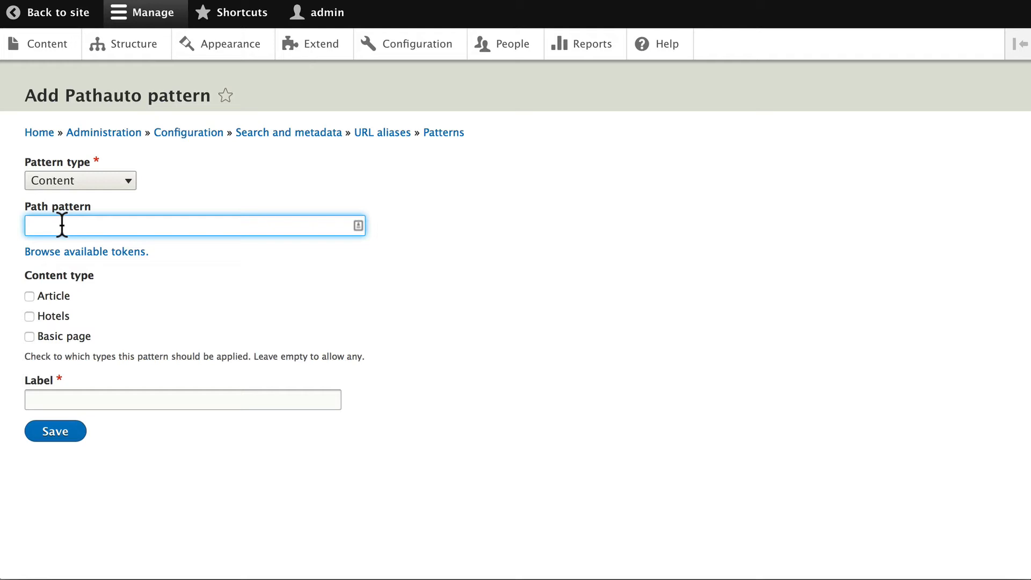
pyautogui.write('hotel/')
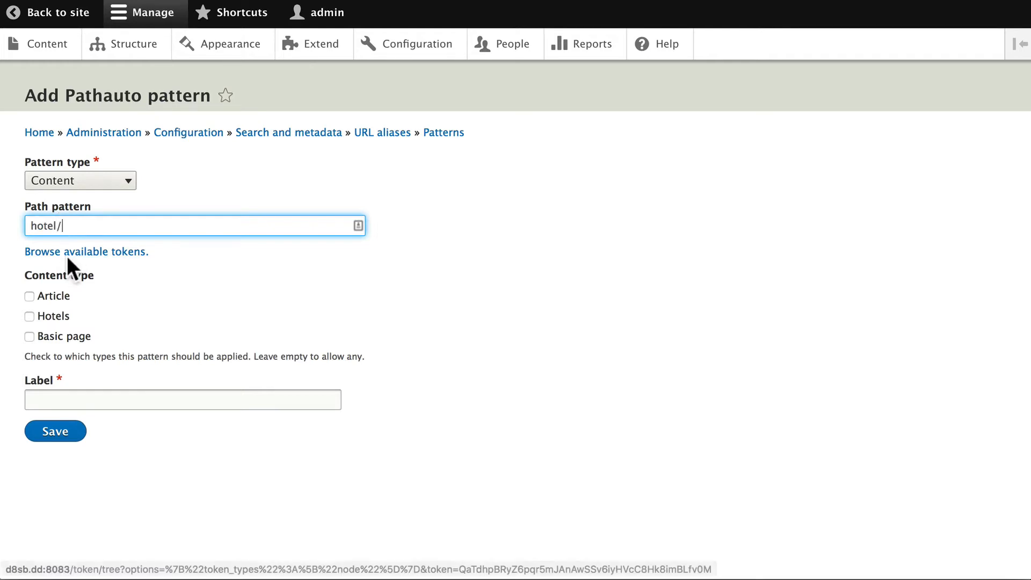
# Step: Insert the [node:title] token from the Nodes token list so the pattern reads hotel/[node:title]
pyautogui.click(86, 251)
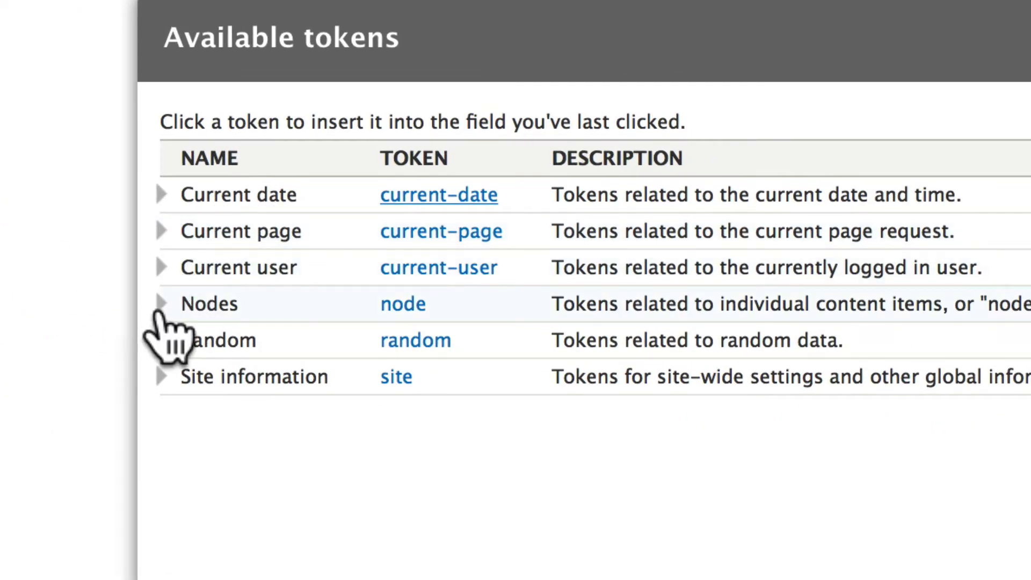
pyautogui.click(161, 303)
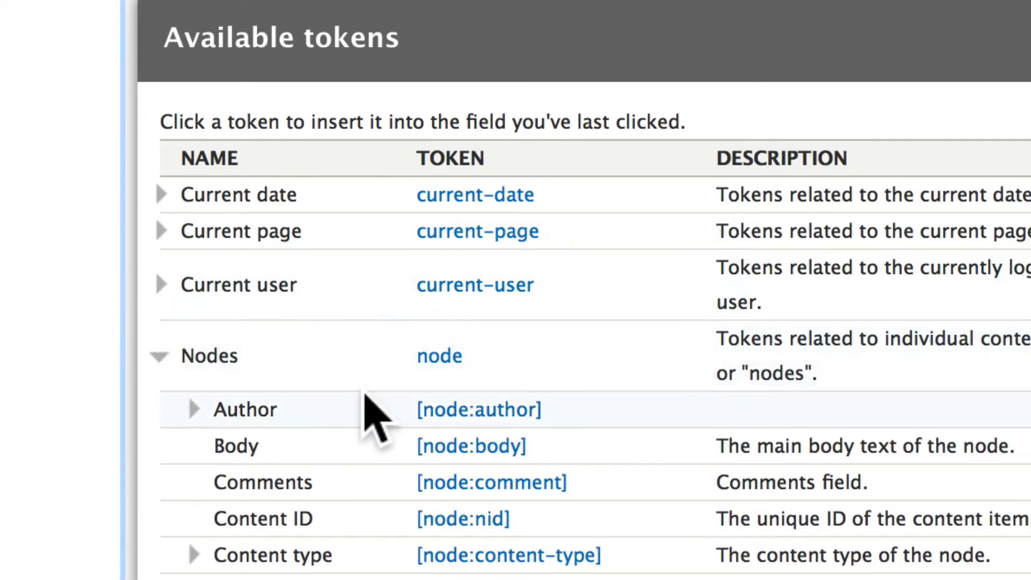
pyautogui.scroll(-3)
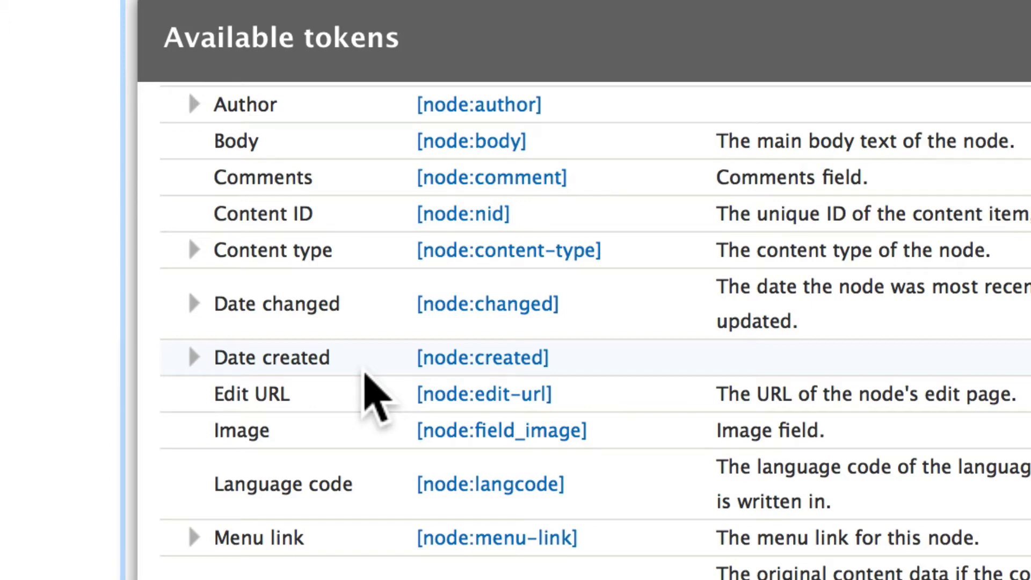
pyautogui.scroll(-3)
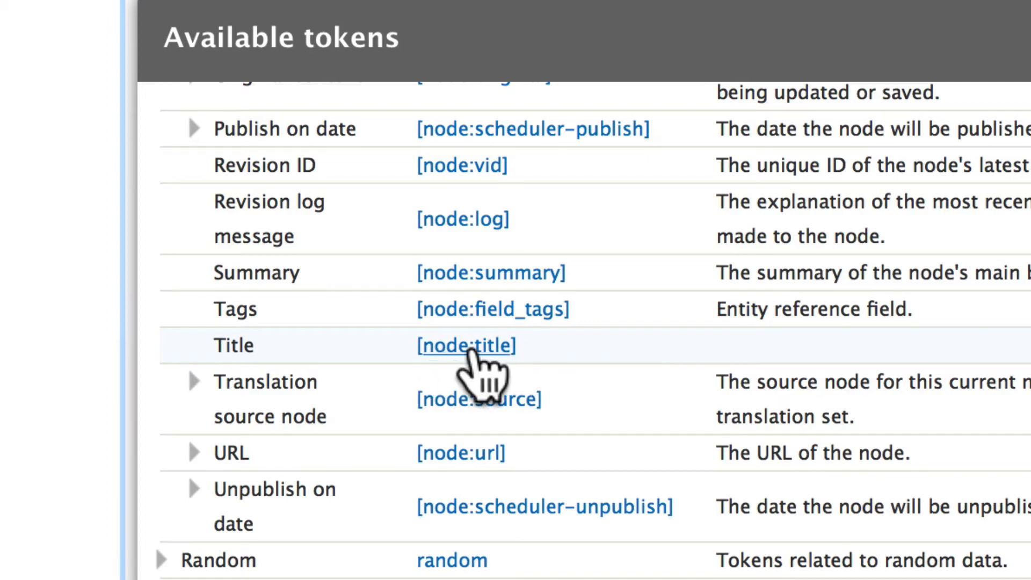
pyautogui.click(465, 344)
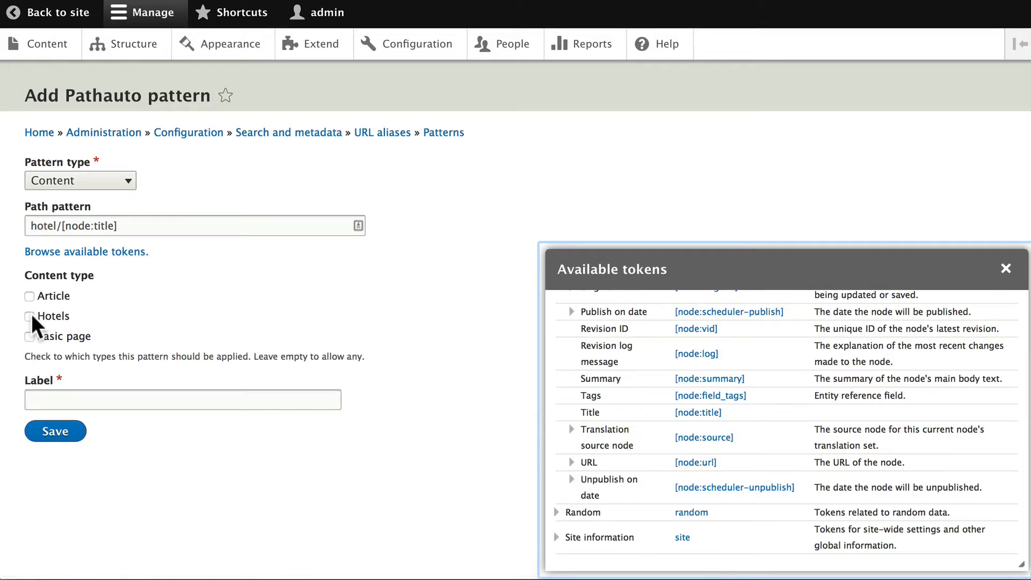
# Step: Apply the pattern to Hotels content, label it 'Hotel' and save it
pyautogui.click(29, 316)
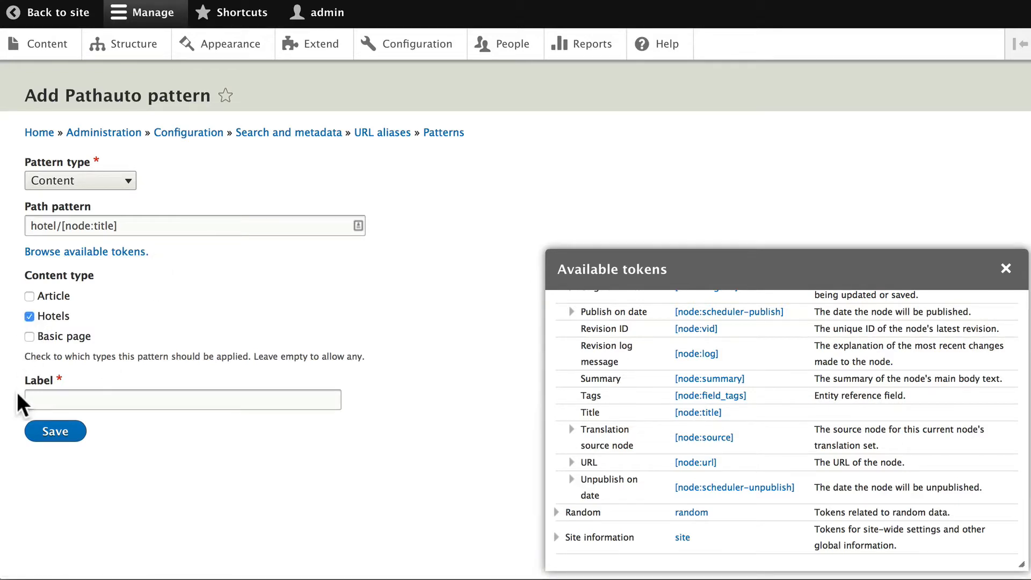
pyautogui.write('H')
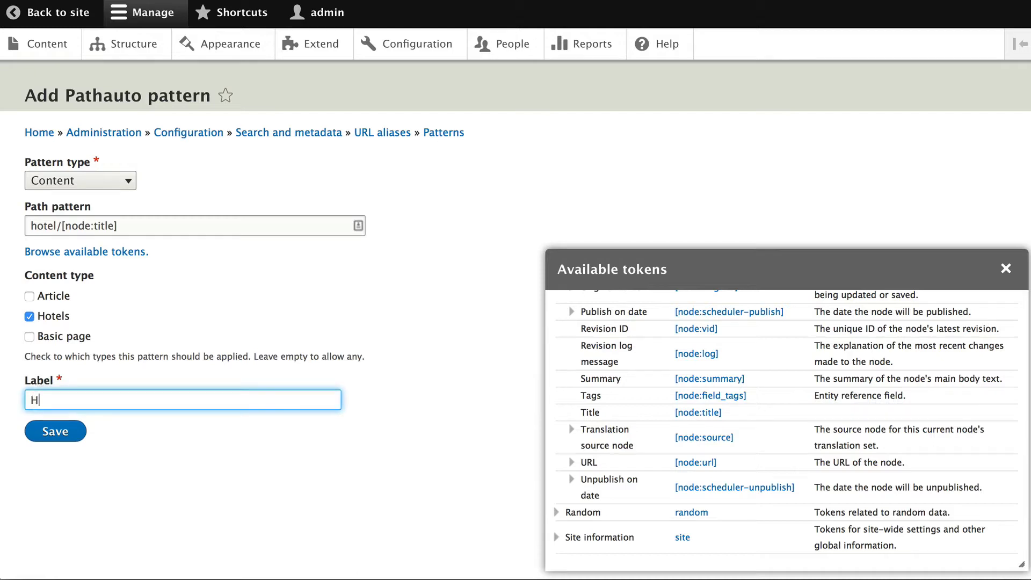
pyautogui.write('otel')
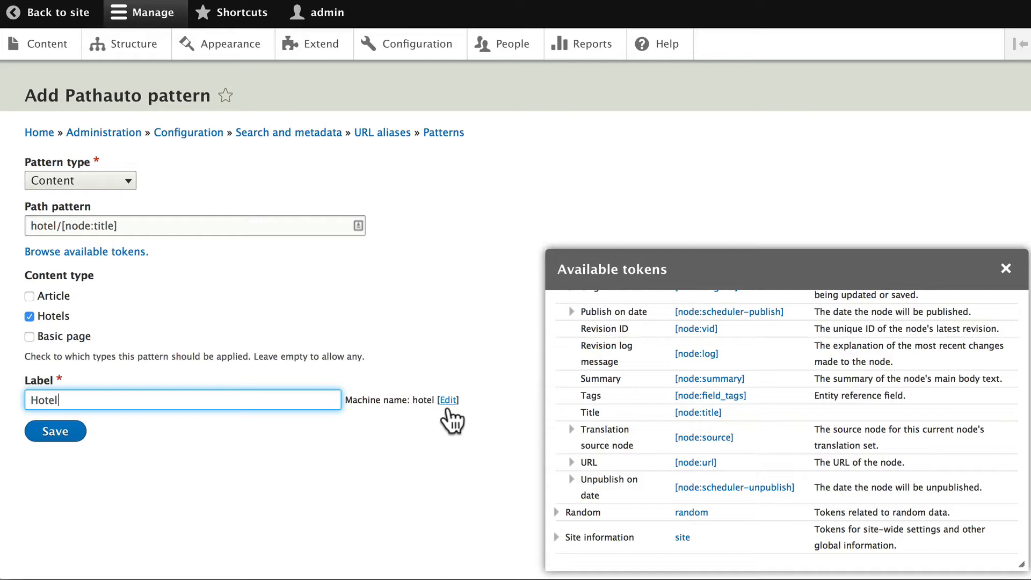
pyautogui.click(55, 431)
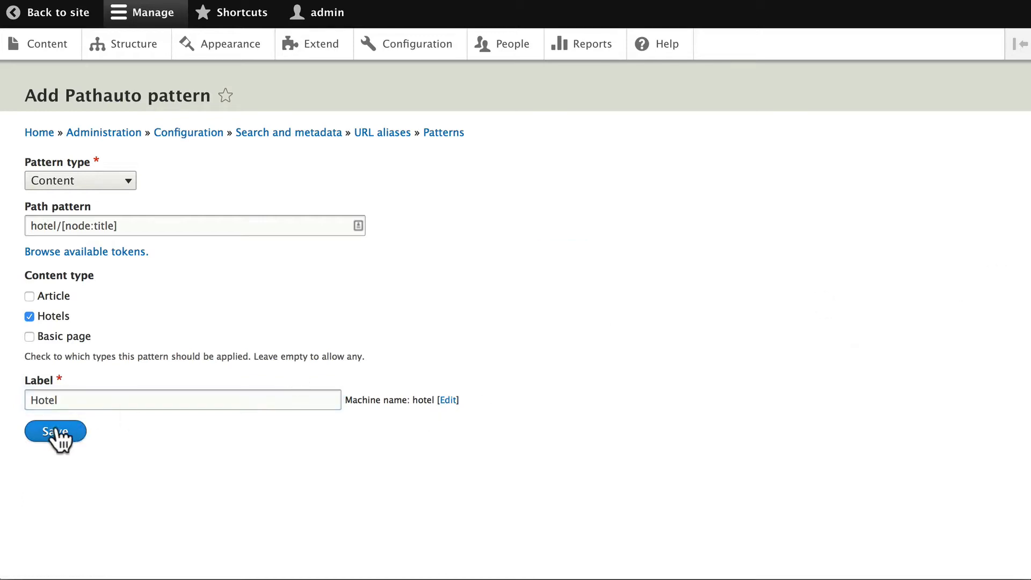
pyautogui.click(55, 432)
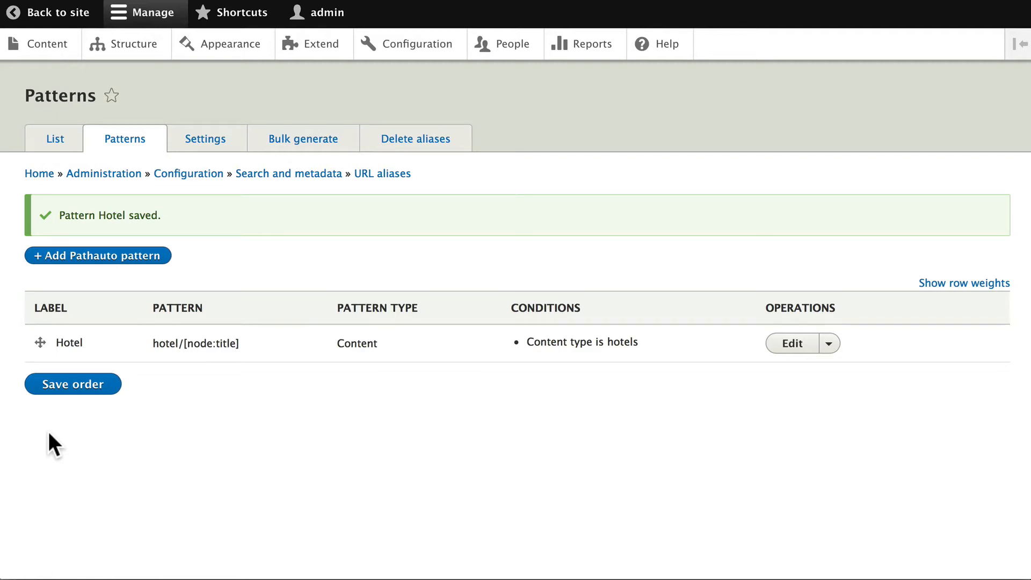
# Step: Begin adding a new Hotels content item from the Content list
pyautogui.click(47, 43)
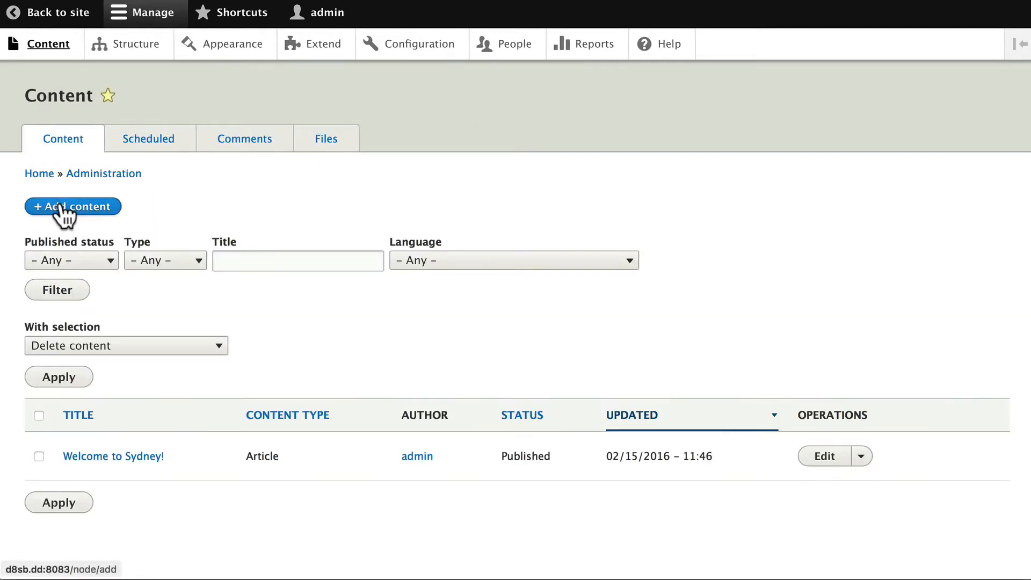
pyautogui.click(72, 206)
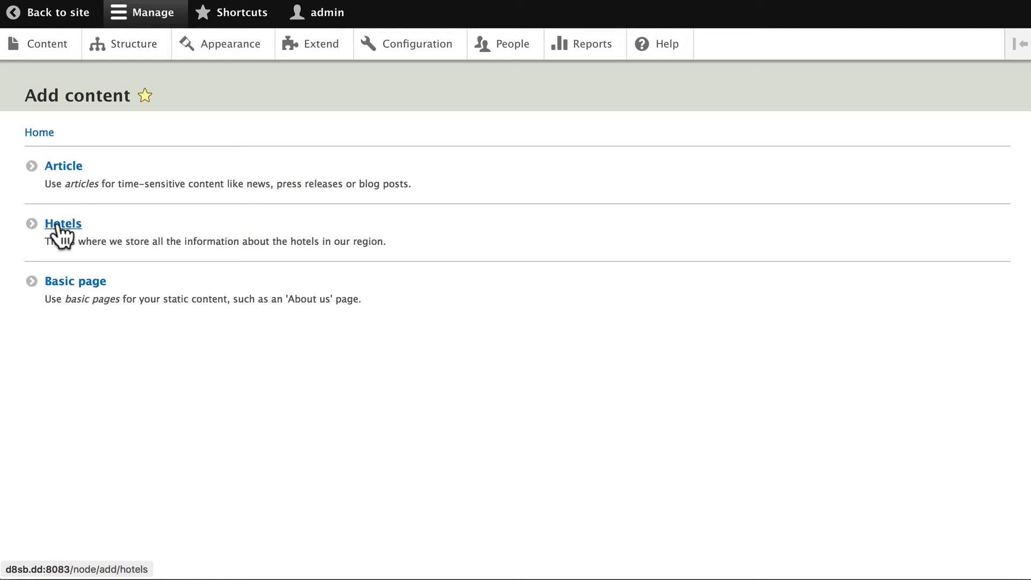
pyautogui.click(63, 223)
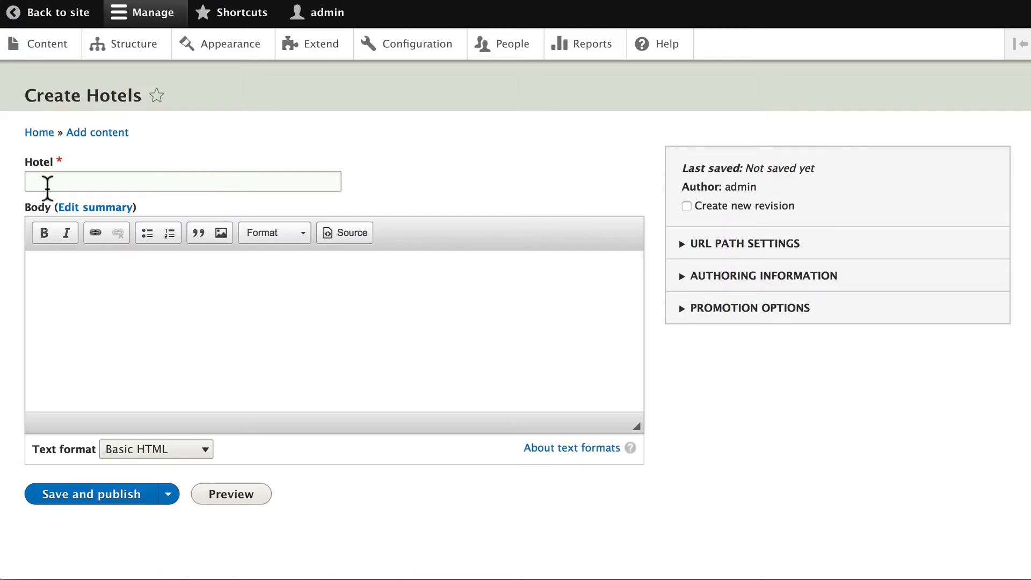
# Step: Title the hotel 'Hotel Drupal' with body 'Hotel Drupal is in the heart of the city...' and reveal its URL alias and promotion settings
pyautogui.write('Hotel Drupal')
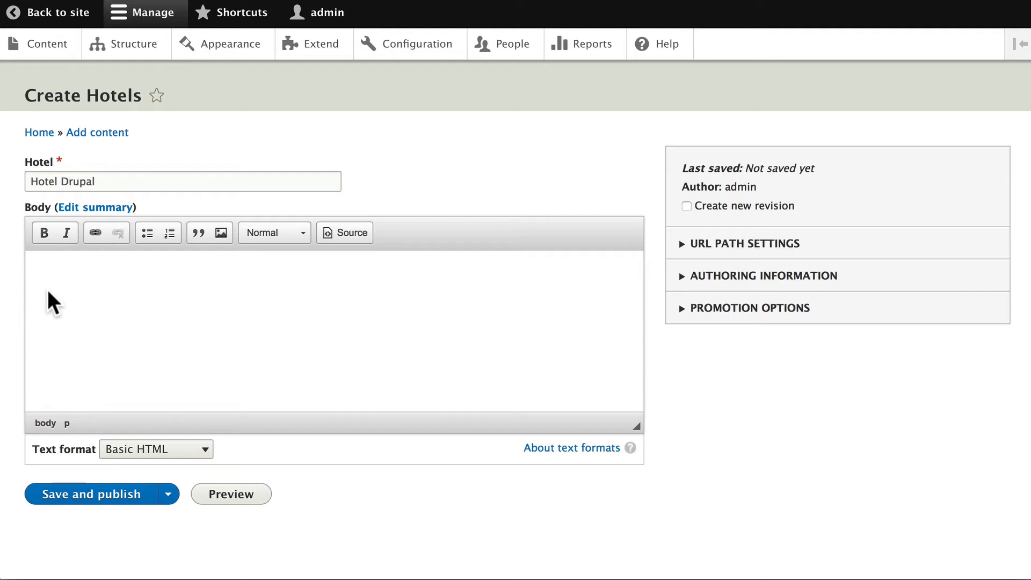
pyautogui.write('Hotel Drupal is in the heart of the city.  You can see almost everything from there.')
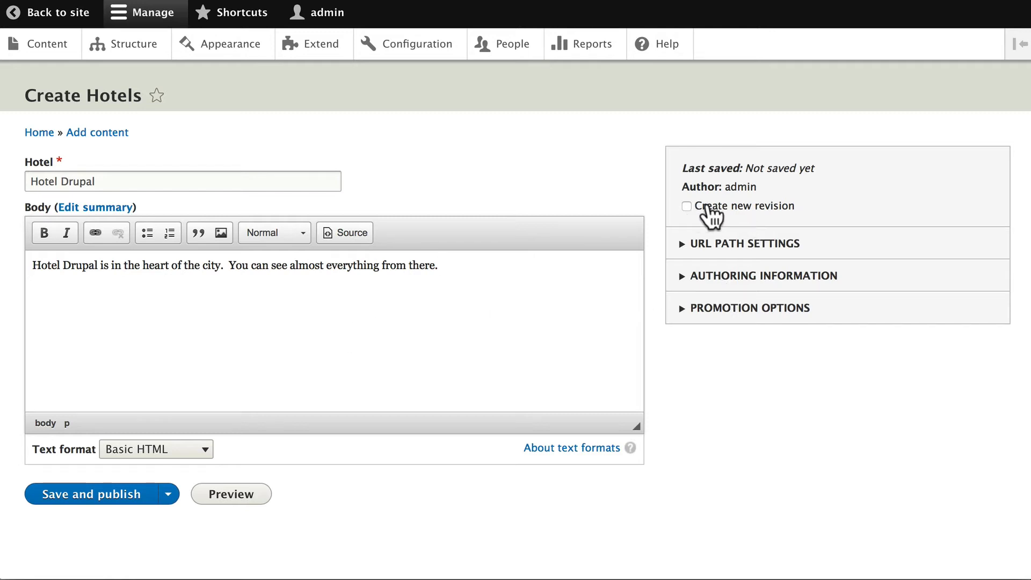
pyautogui.moveTo(759, 281)
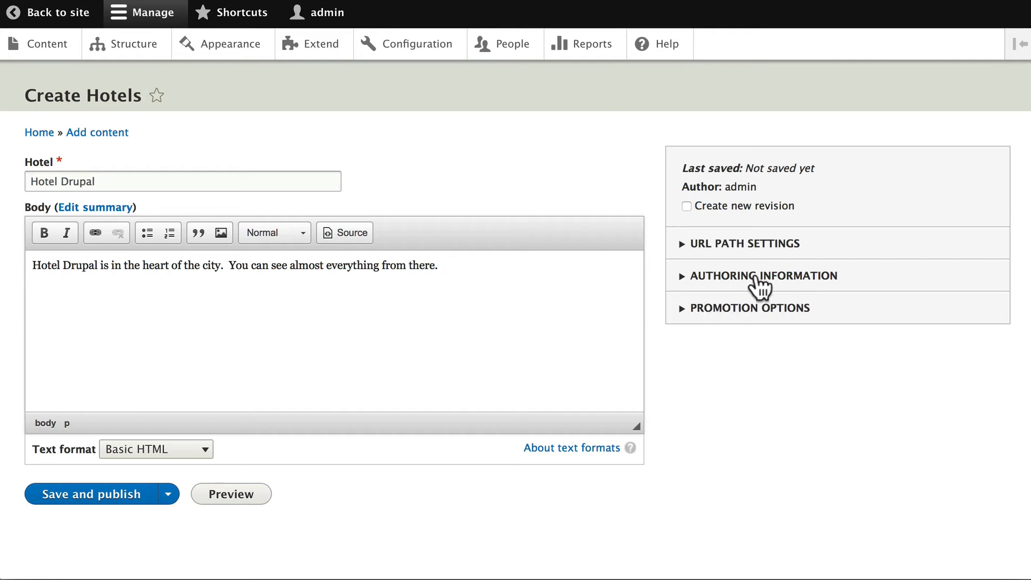
pyautogui.click(744, 244)
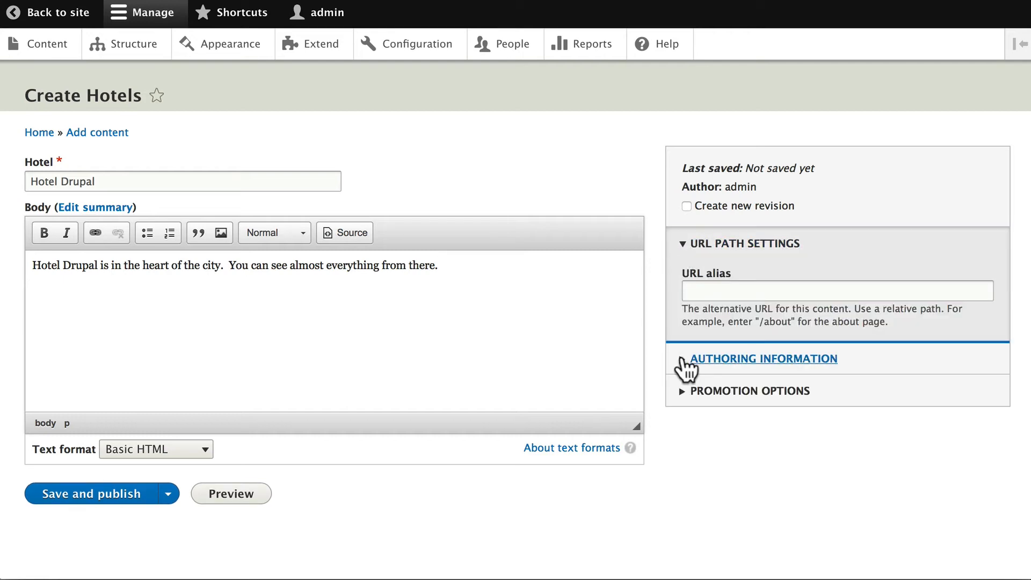
pyautogui.click(749, 390)
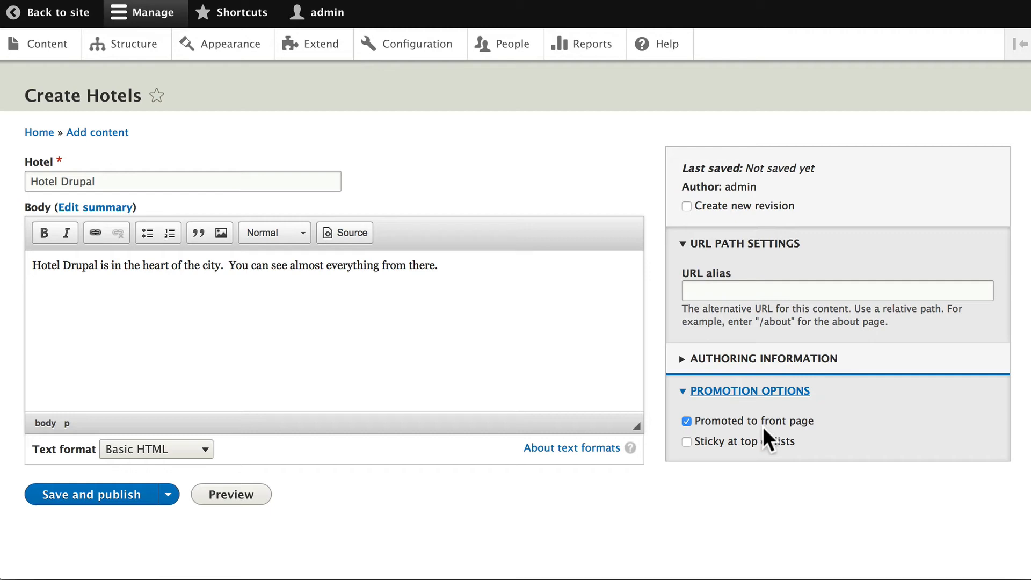
pyautogui.moveTo(81, 543)
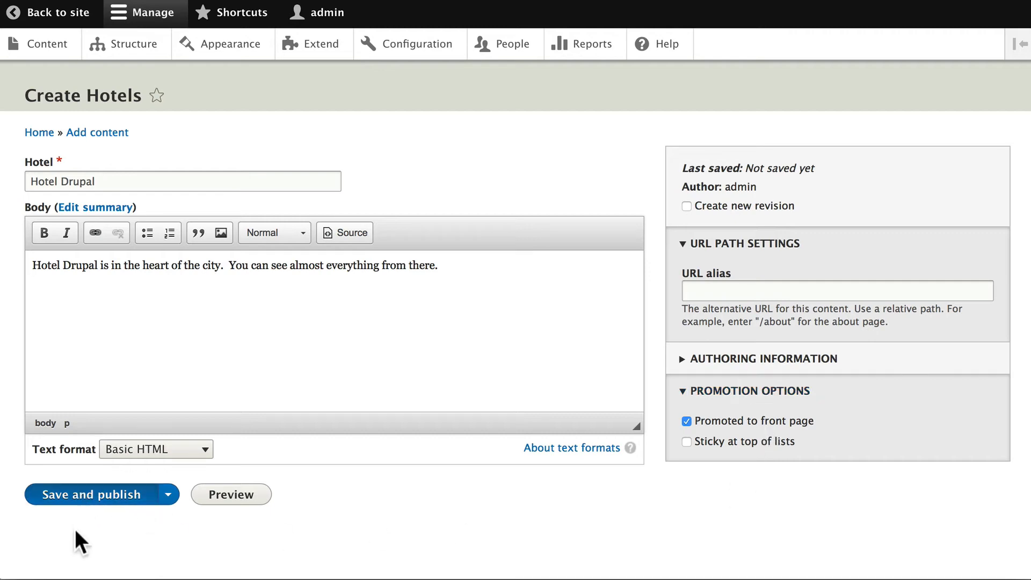
# Step: Publish Hotel Drupal and confirm the URL aliases list shows /hotel/hotel-drupal for /node/2
pyautogui.click(94, 494)
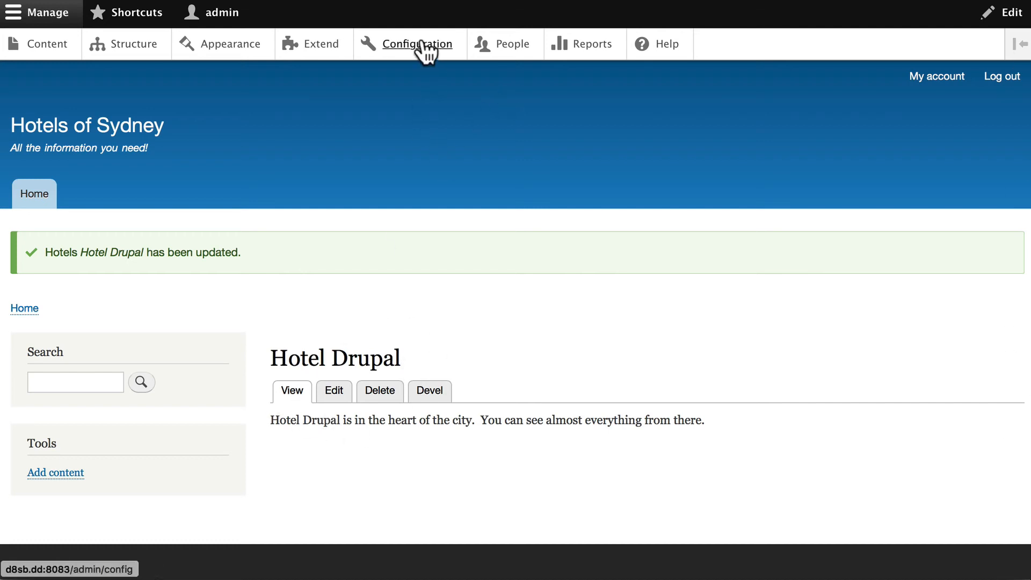
pyautogui.click(417, 43)
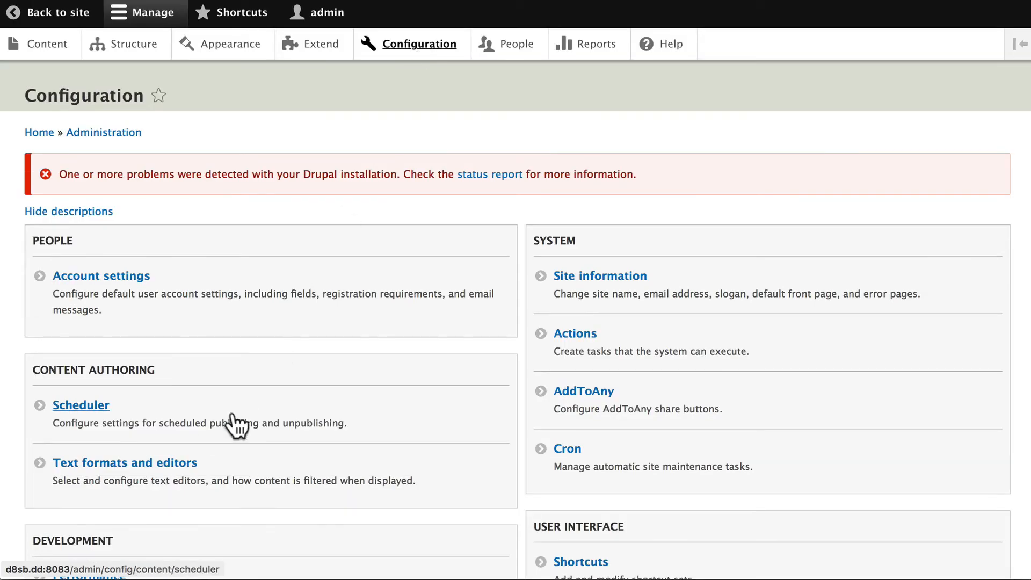
pyautogui.scroll(-3)
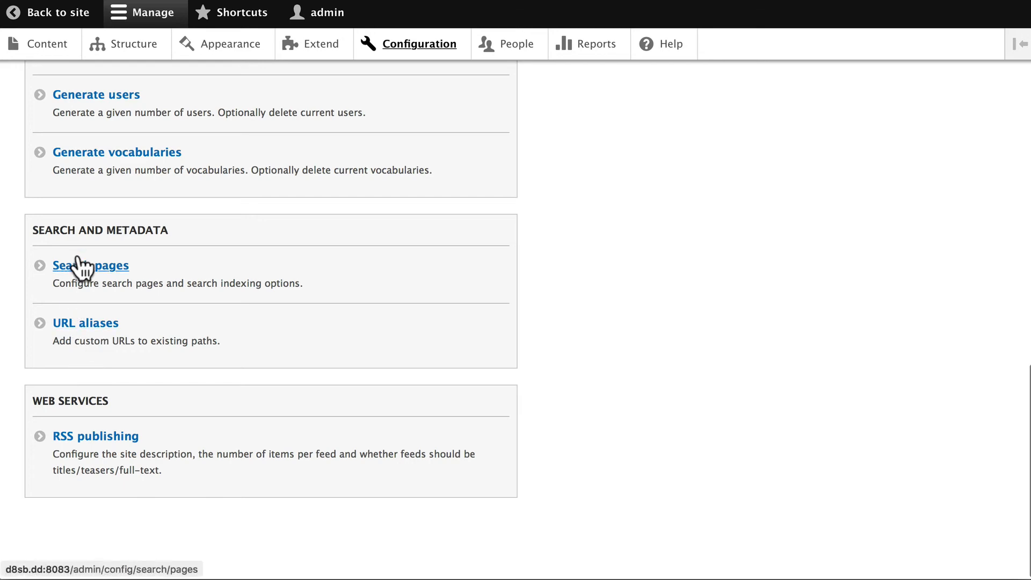
pyautogui.click(85, 322)
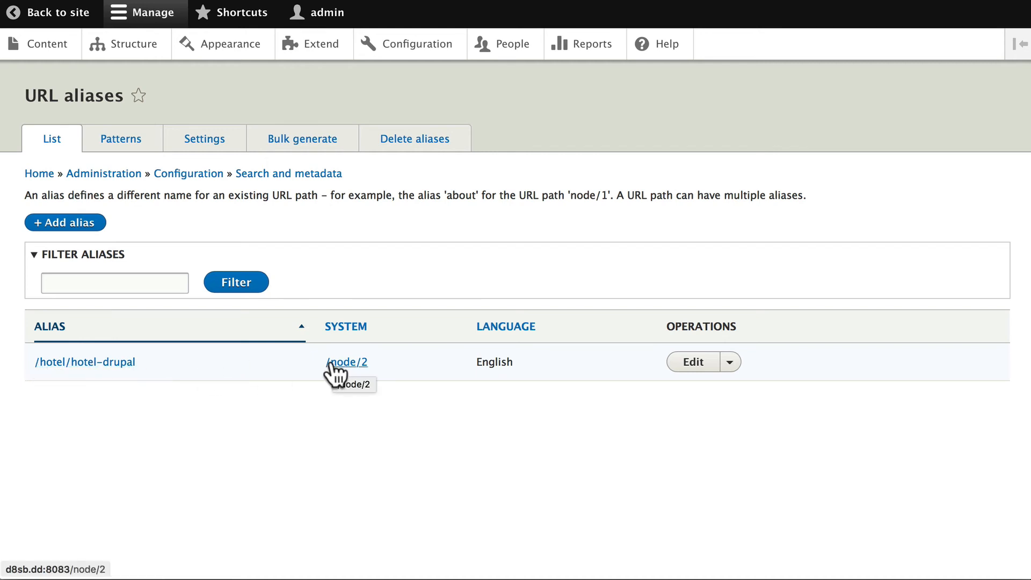
pyautogui.moveTo(368, 374)
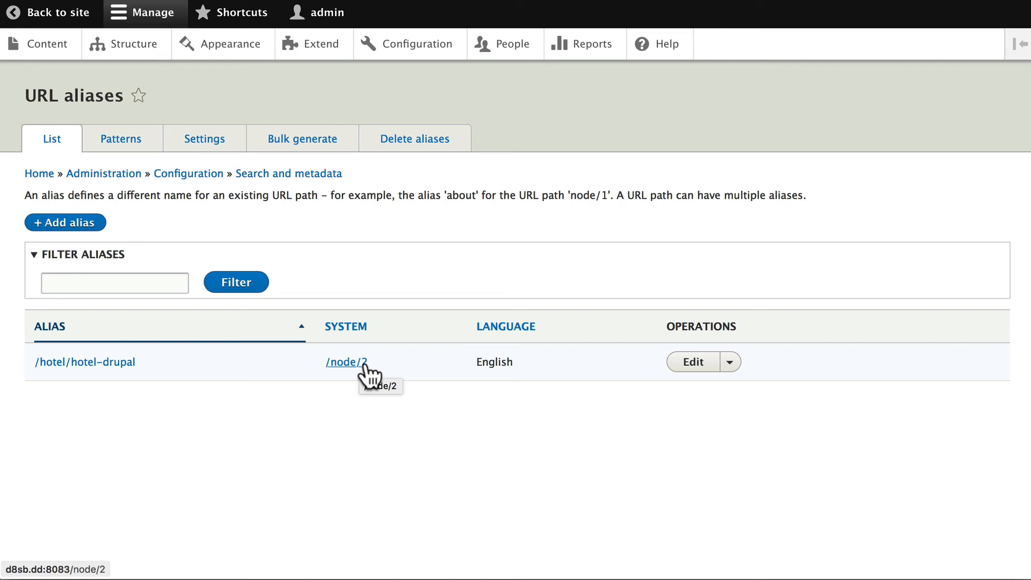